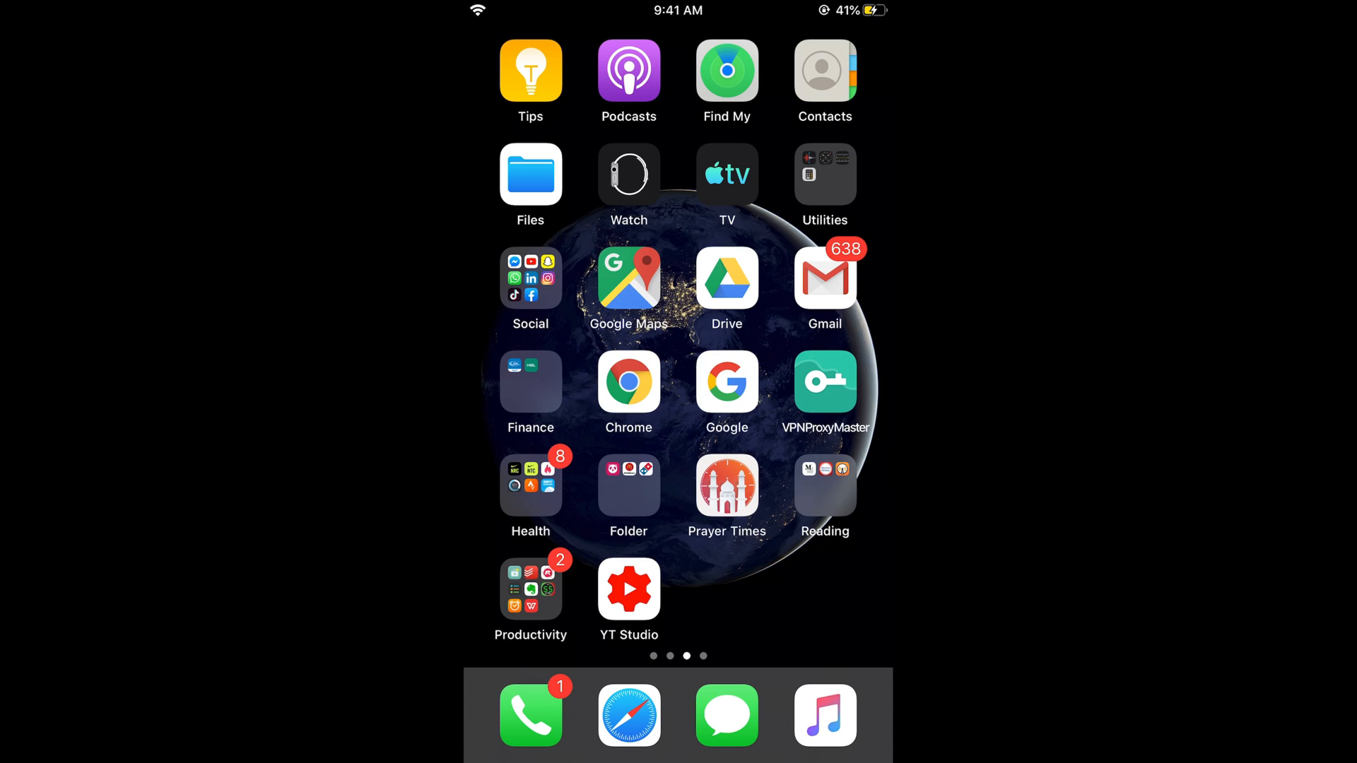
- Swipe to the Home Screen page holding Settings, Music, Business and Games
scroll("left", 3)
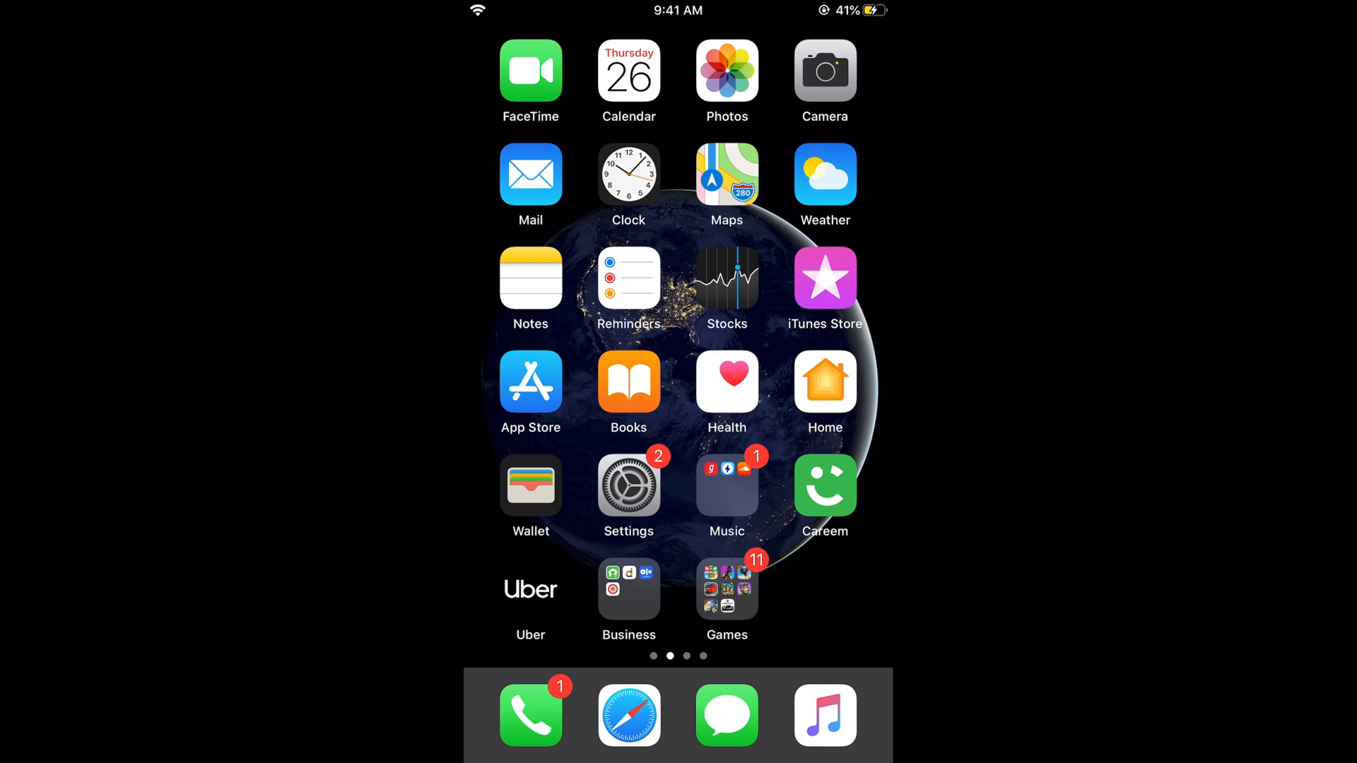
- Go into Settings and reach the iTunes & App Store page with its Mobile Data section
left_click(628, 485)
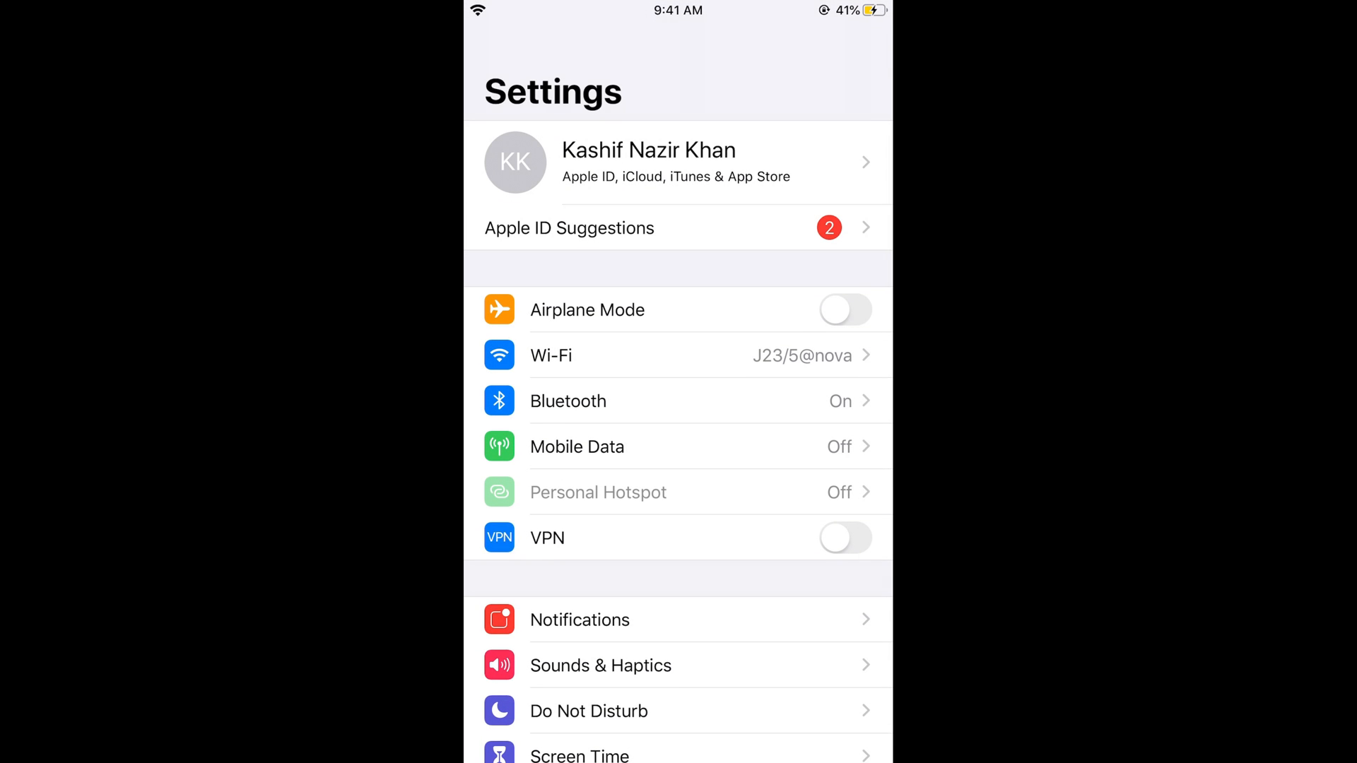
scroll("down", 3)
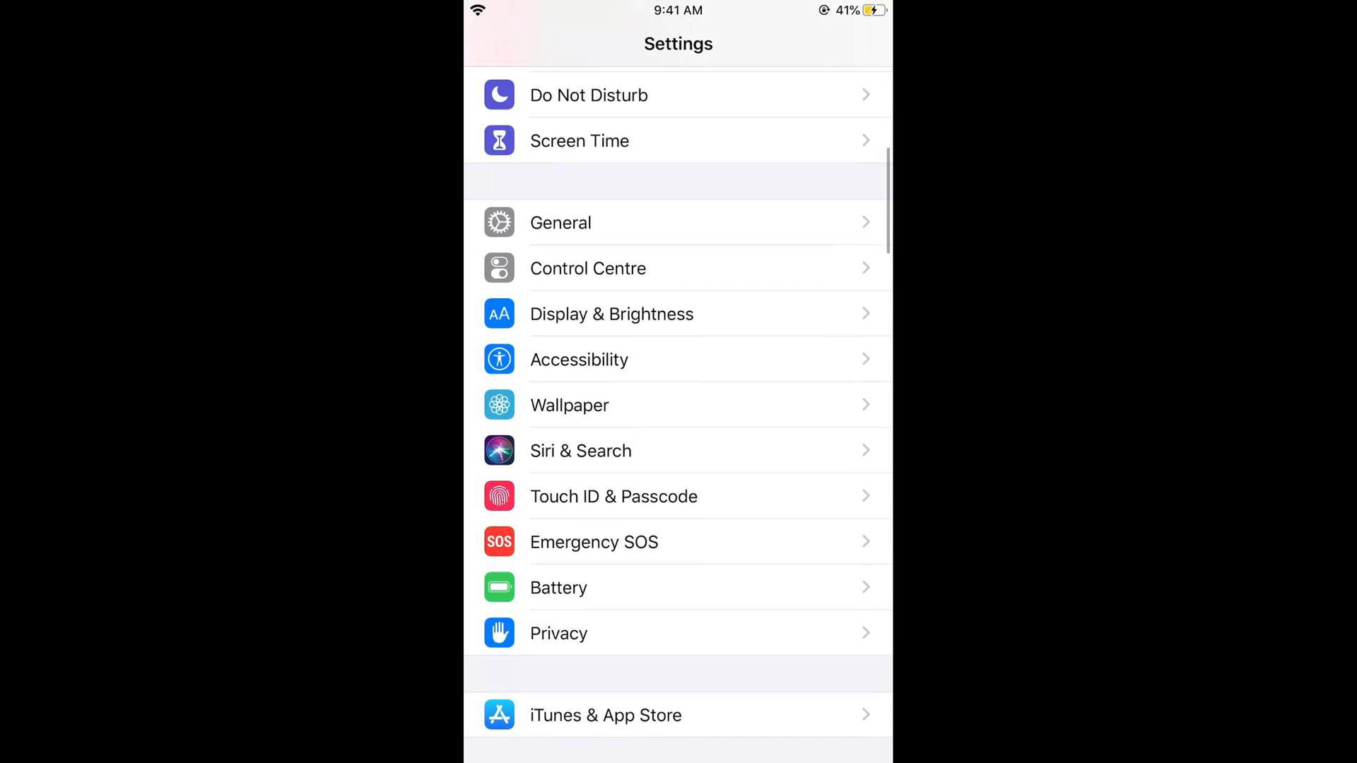
scroll("down", 3)
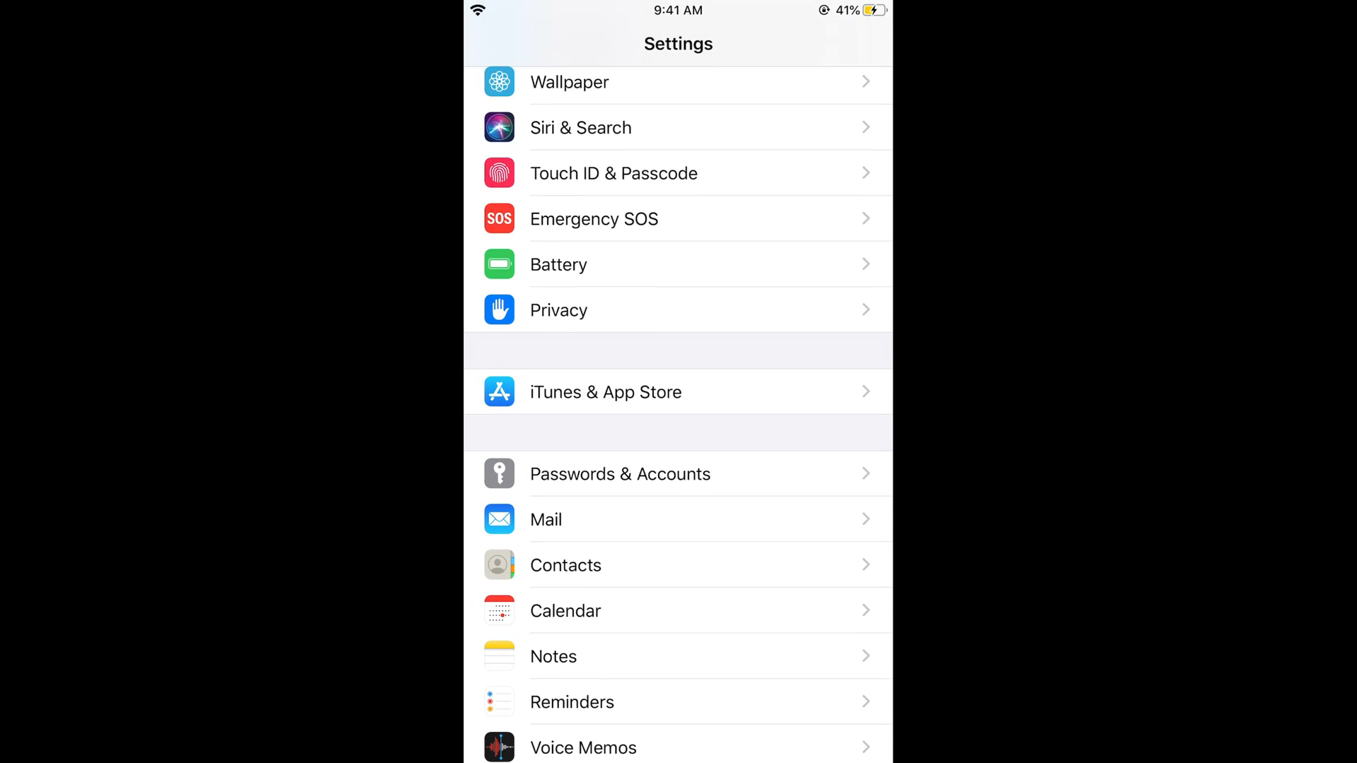
left_click(605, 392)
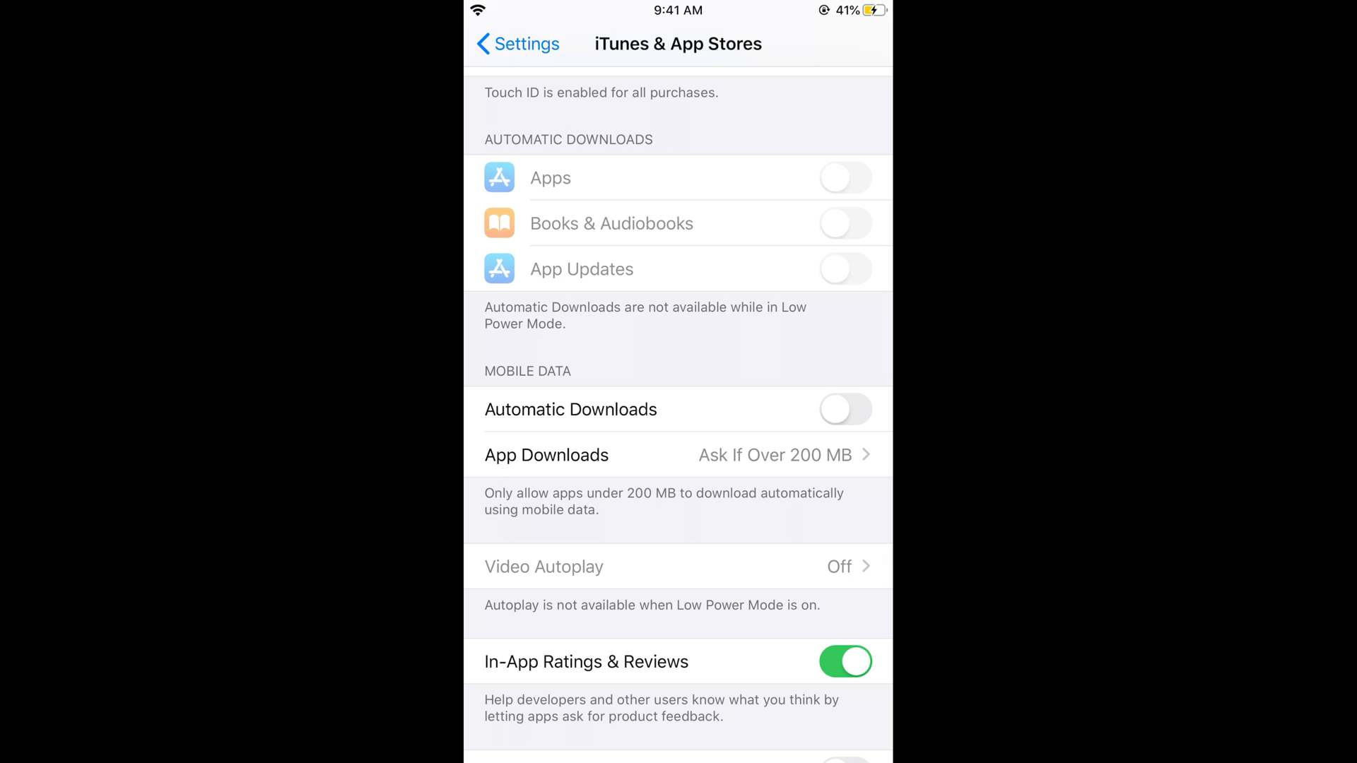
- Show the App Downloads options for mobile data, currently Ask If Over 200 MB
left_click(679, 455)
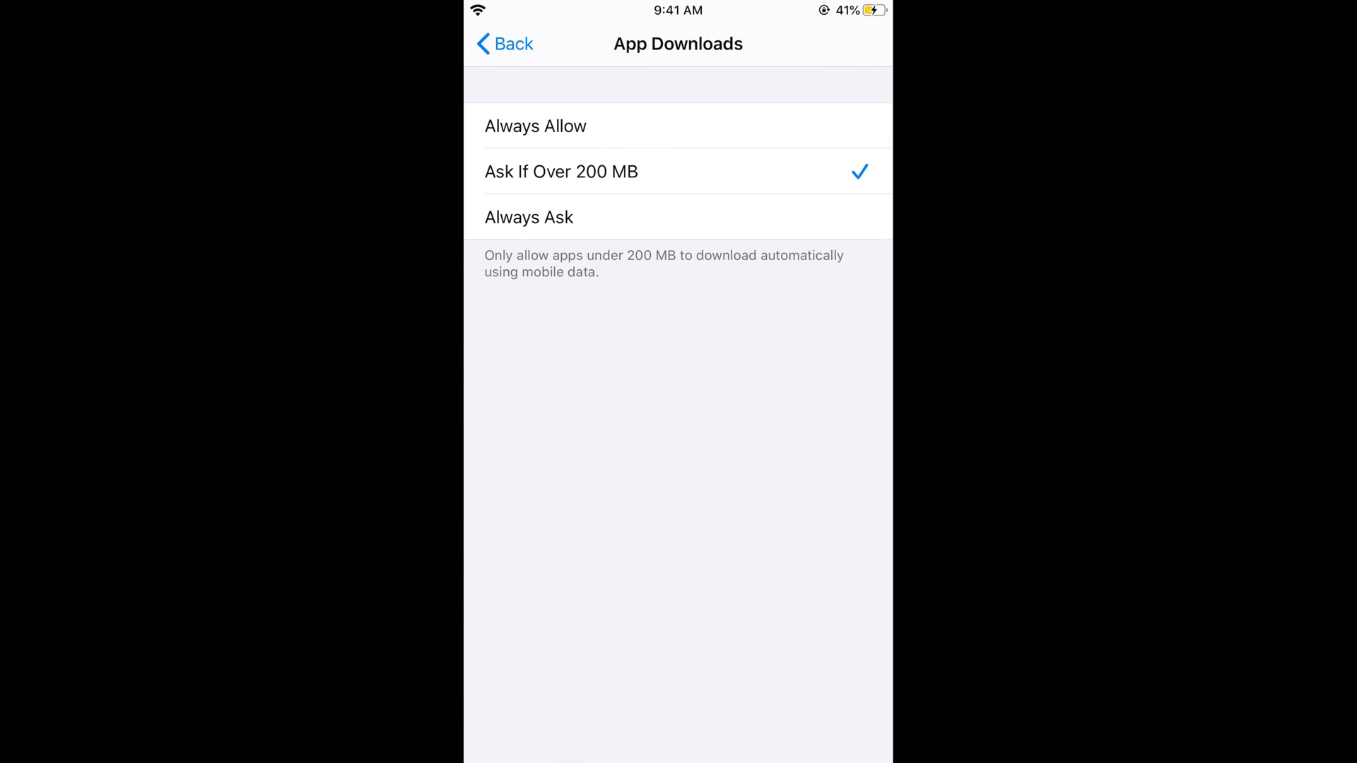
left_click(535, 126)
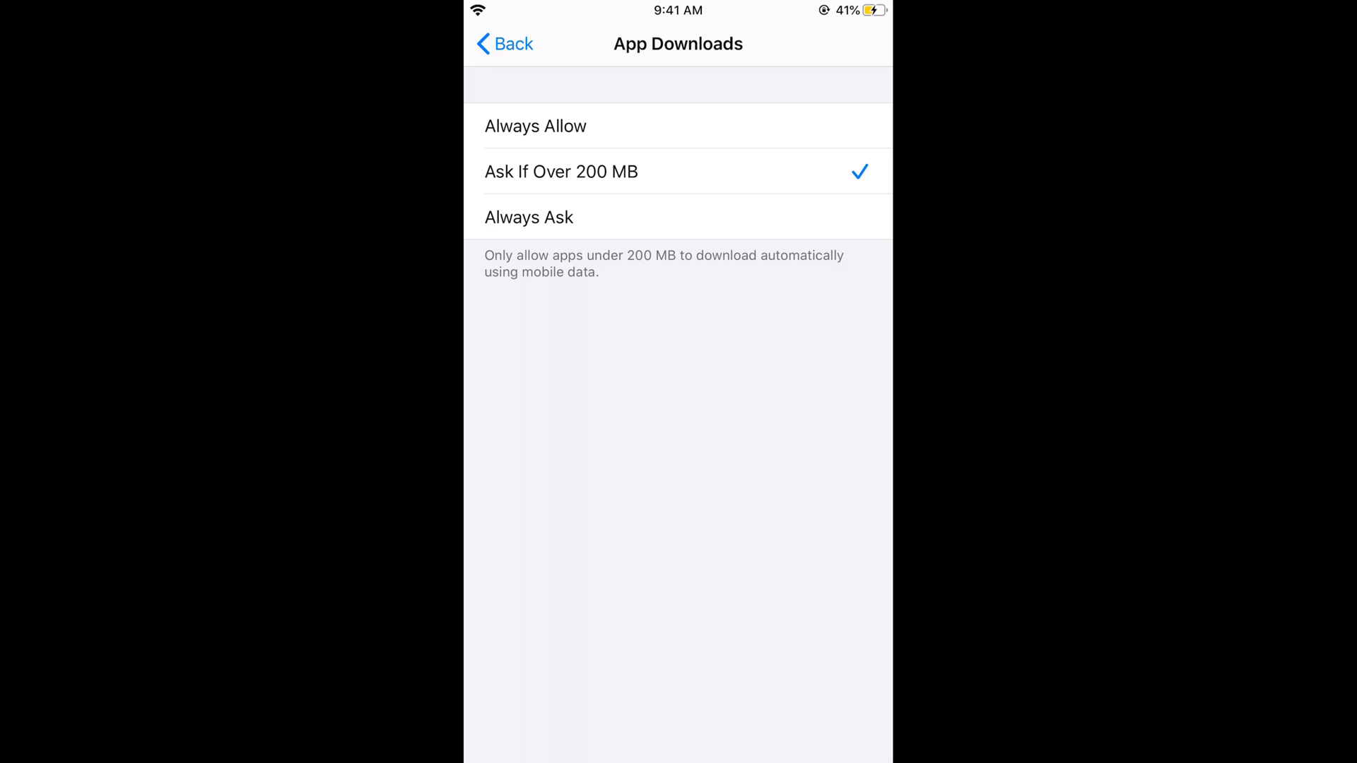
- Set mobile data App Downloads to Always Allow and return to iTunes & App Stores
left_click(528, 217)
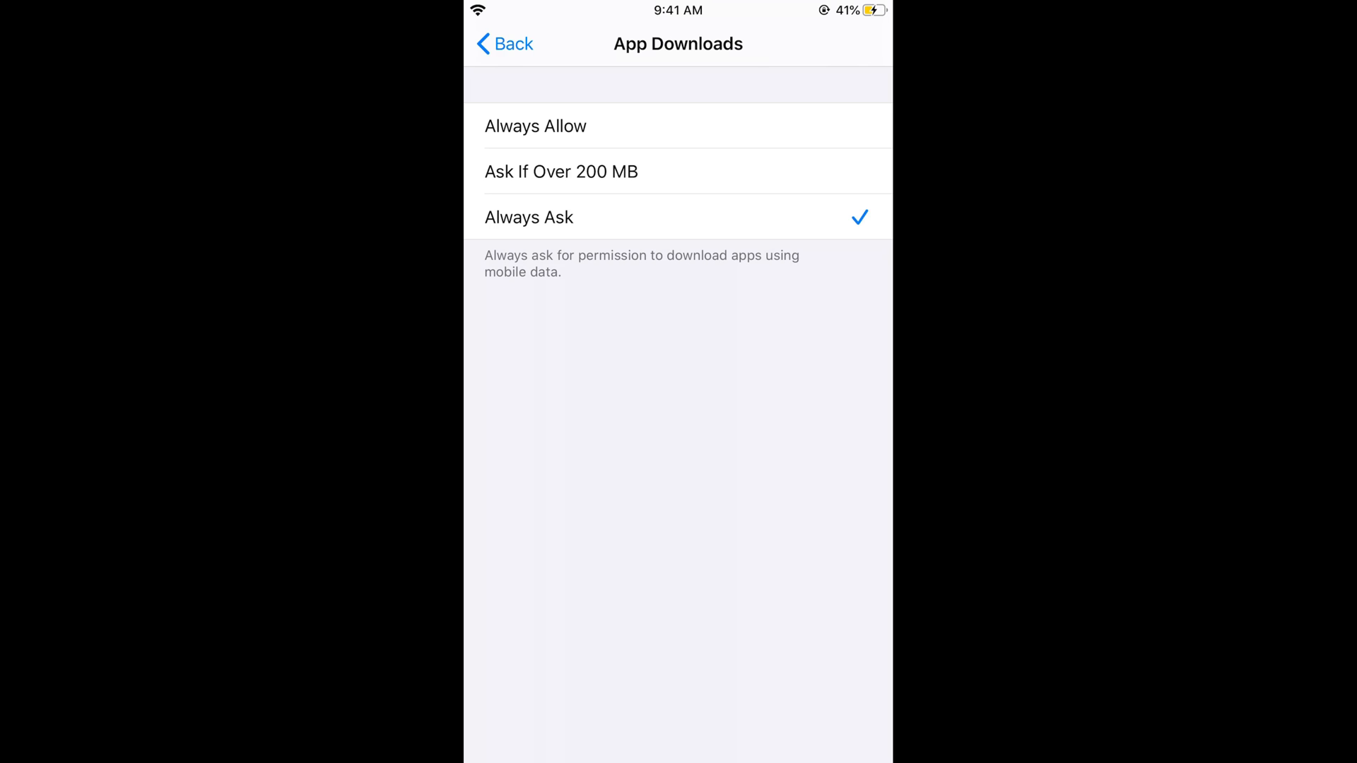
left_click(534, 125)
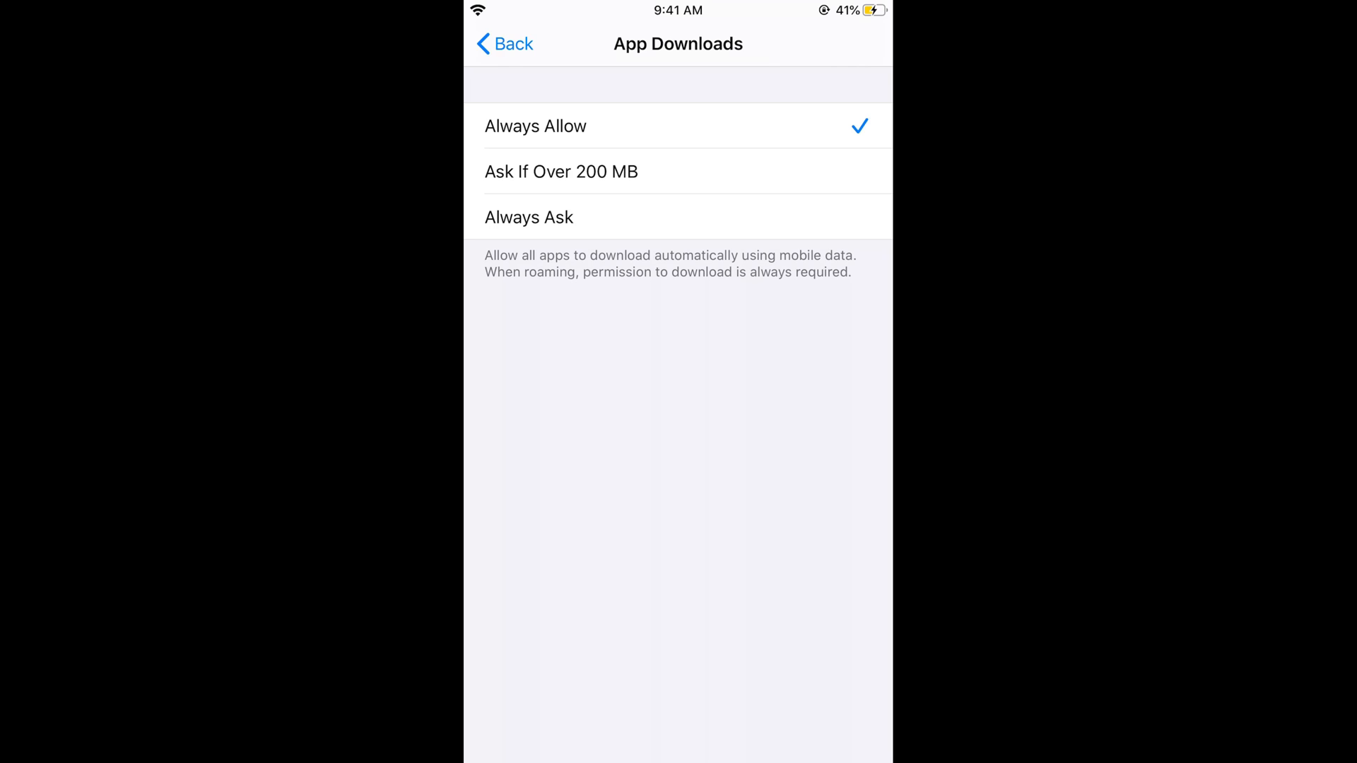
left_click(503, 44)
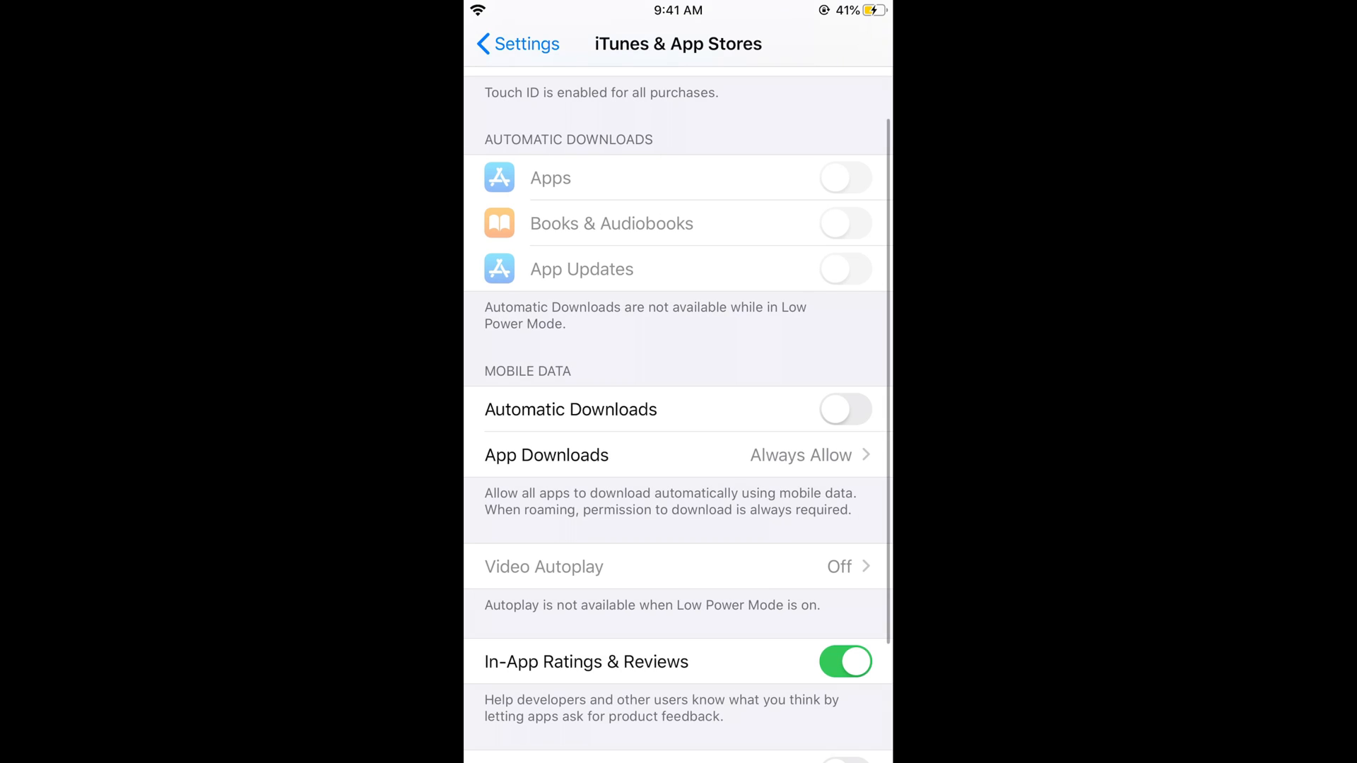